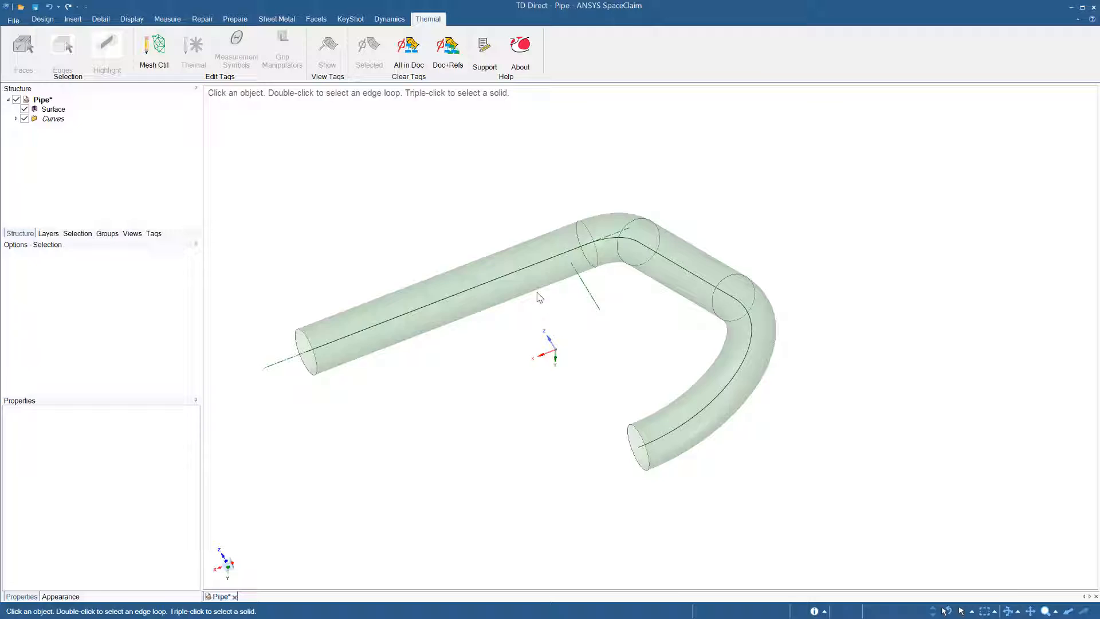
Display the Pipe document's tag list, which has no tags yet
click(610, 242)
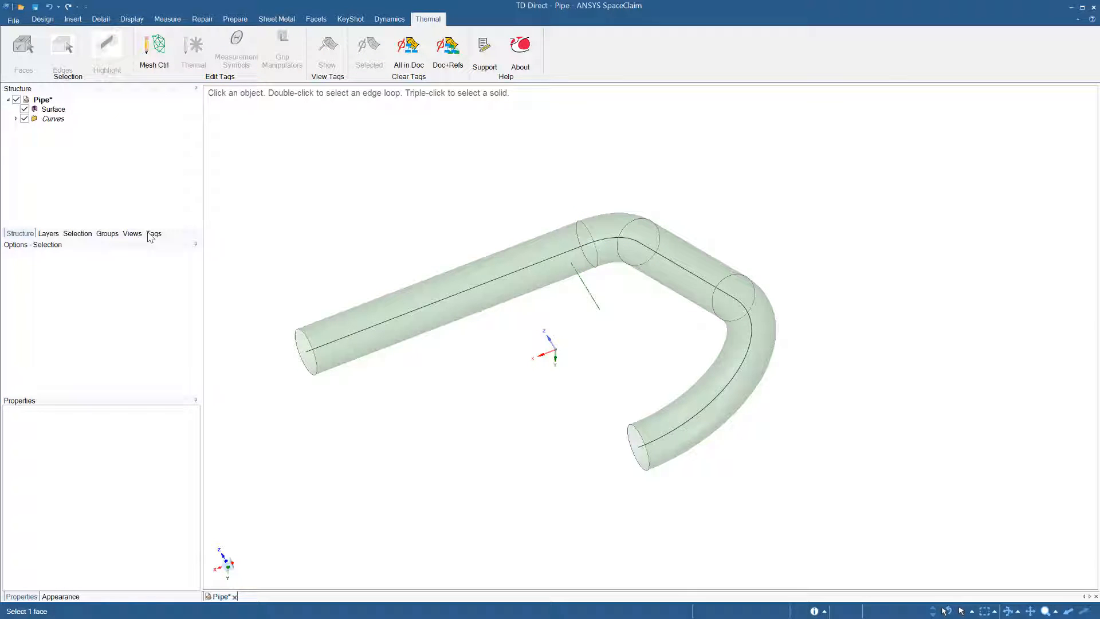
click(153, 233)
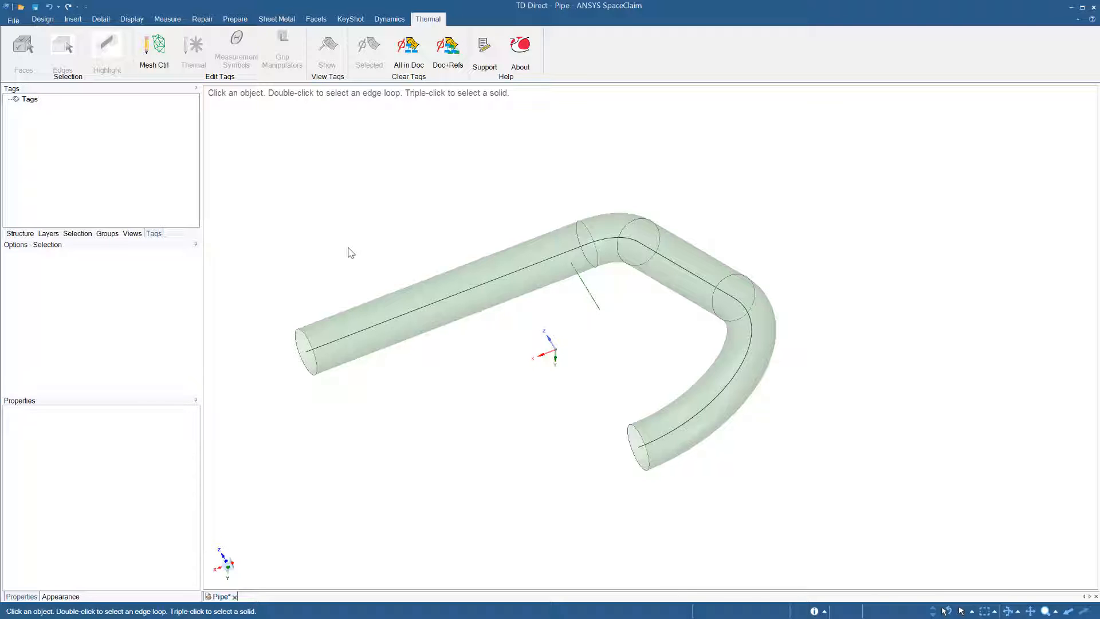
mouse_move(357, 252)
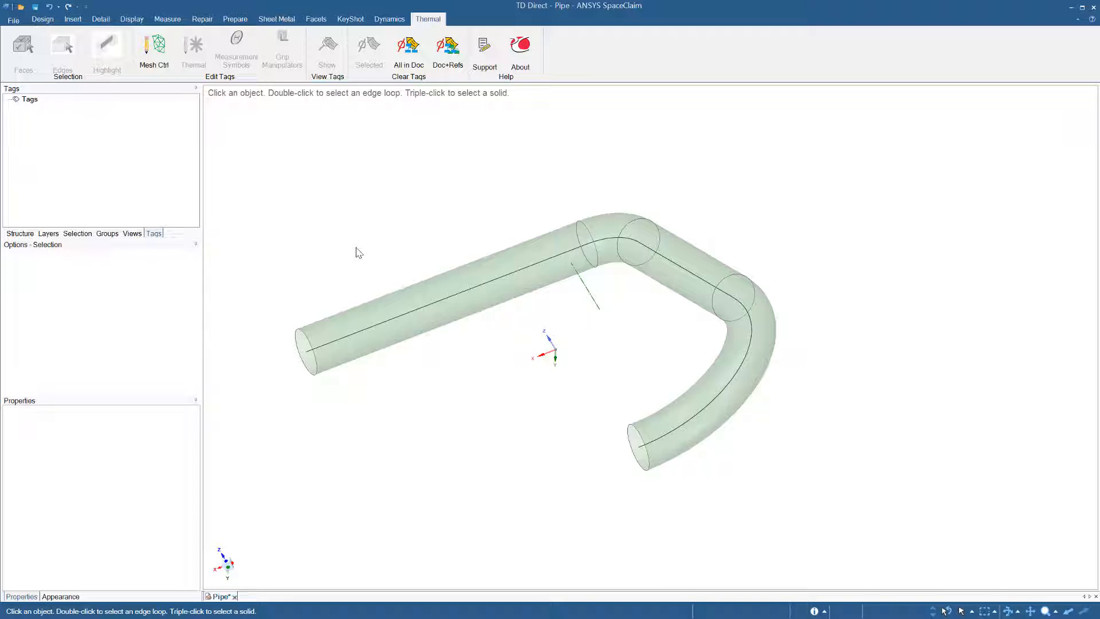
mouse_move(372, 257)
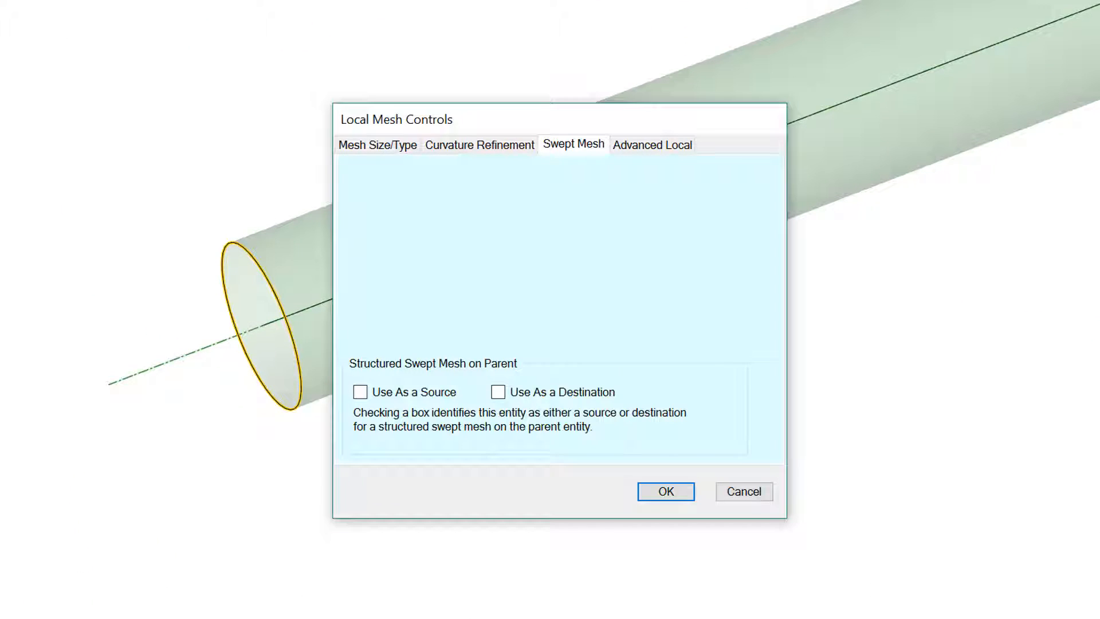
mouse_move(432, 377)
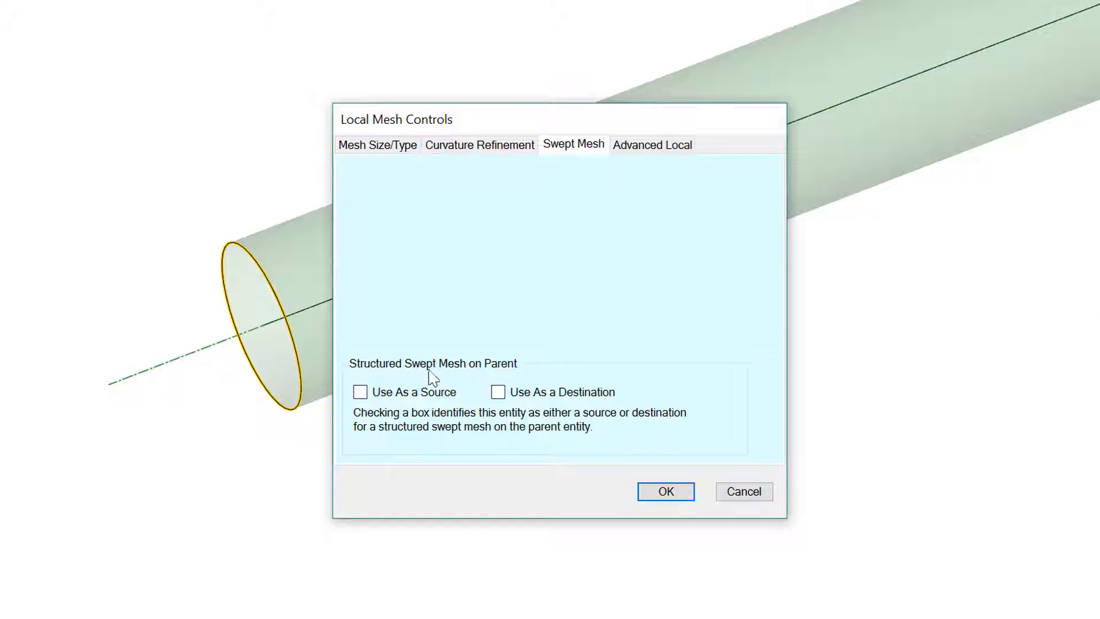
Set the long straight pipe's open end edge as the swept-mesh source
click(359, 391)
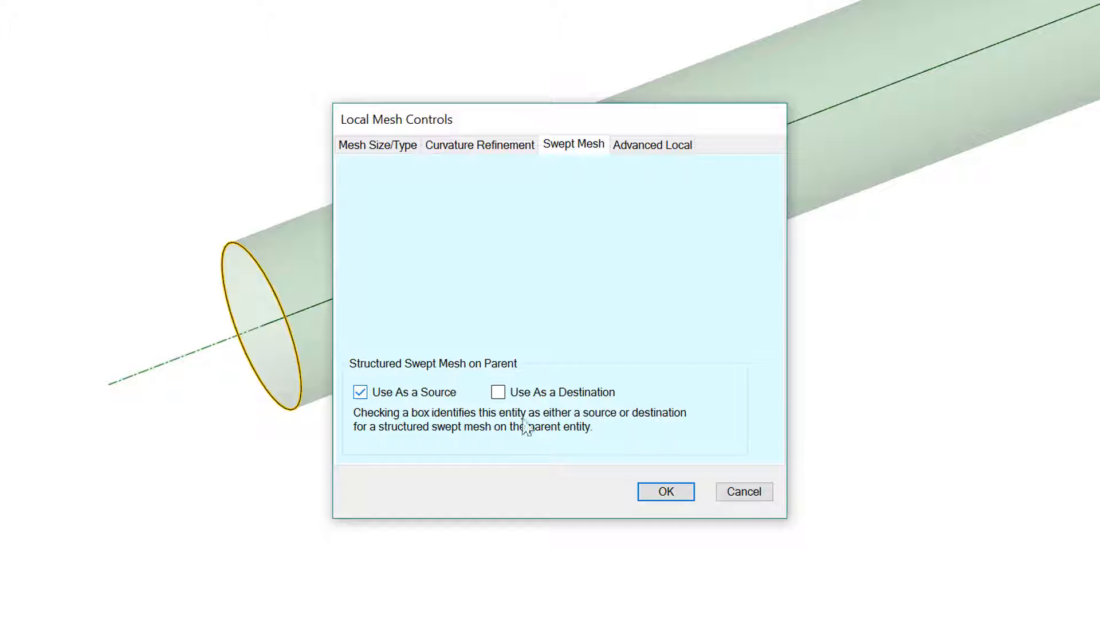
click(664, 491)
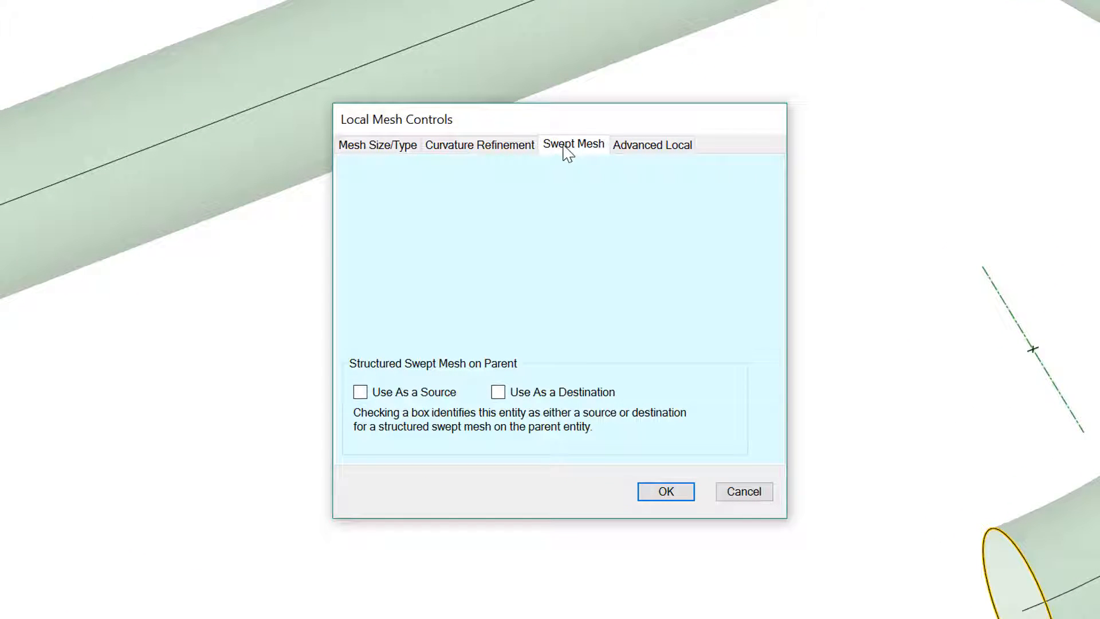
Set the opposite circular end edge as the swept-mesh destination
click(498, 392)
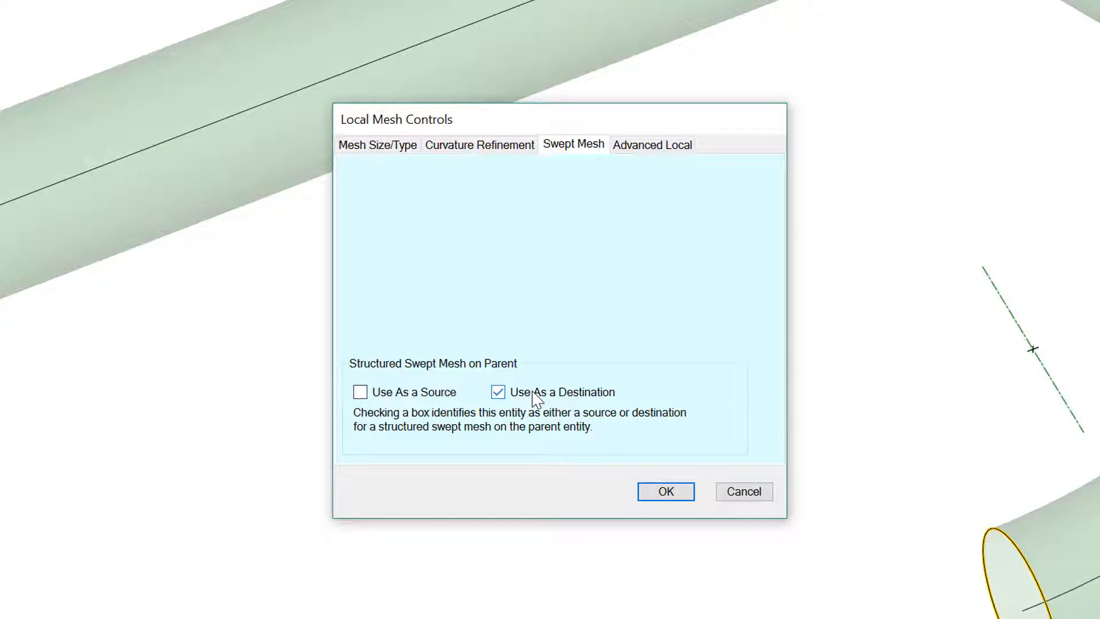
click(663, 490)
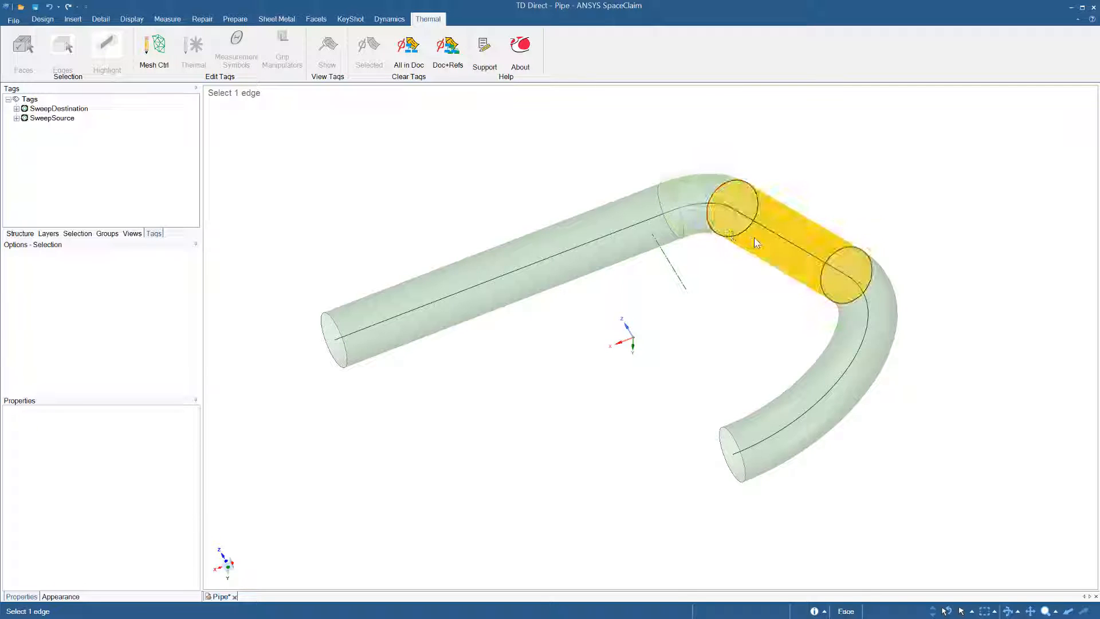
click(846, 274)
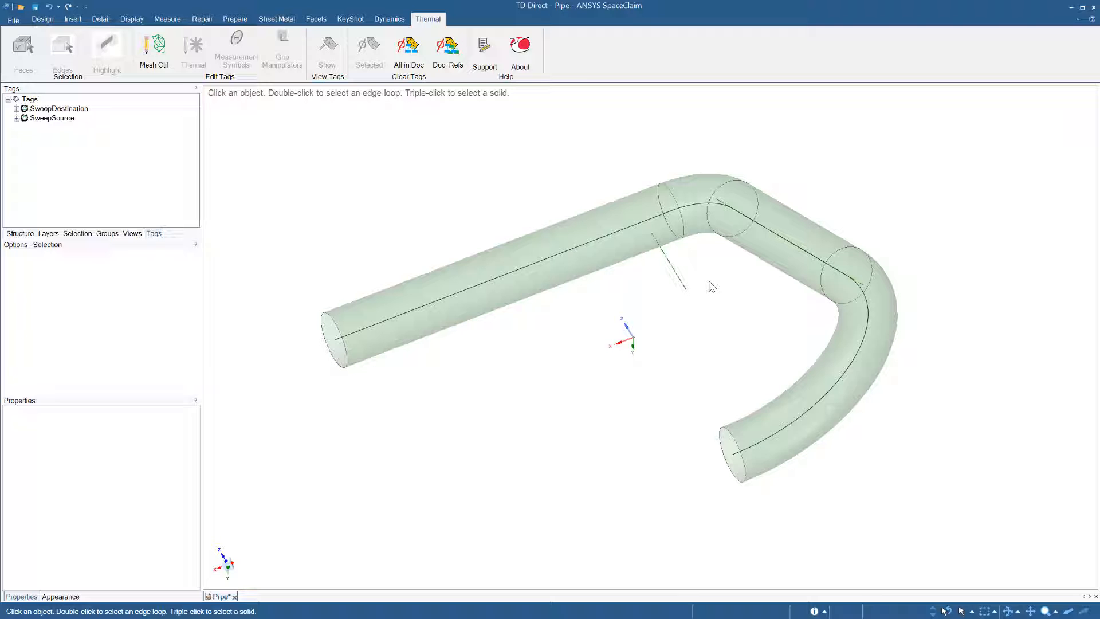
click(491, 280)
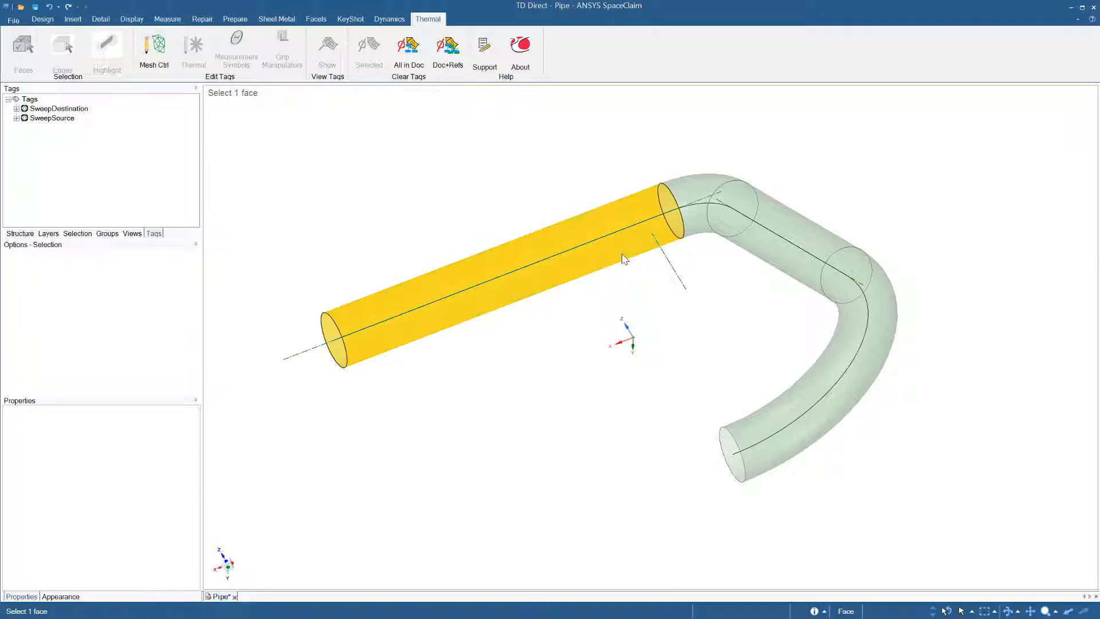
Apply a 5-layer swept mesh to the three selected pipe faces
click(775, 251)
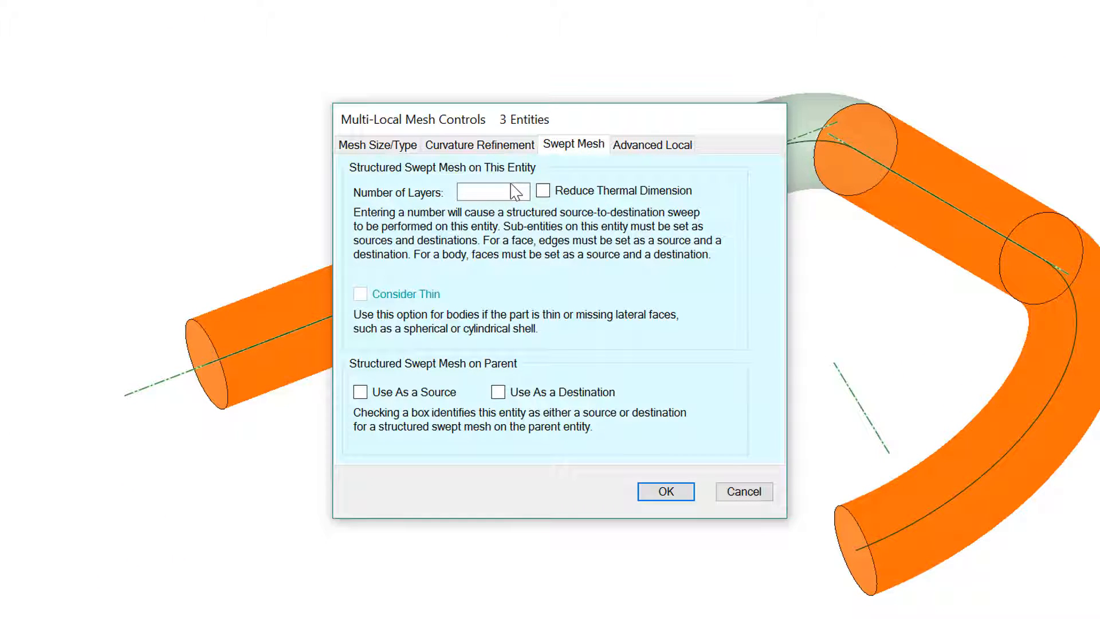
click(493, 191)
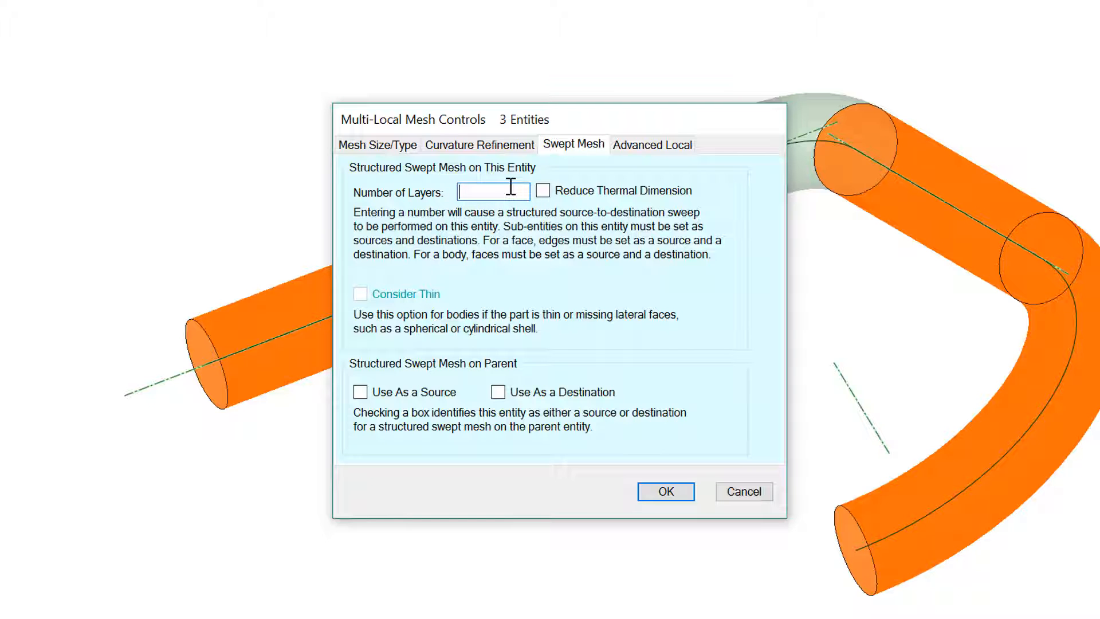
text(5)
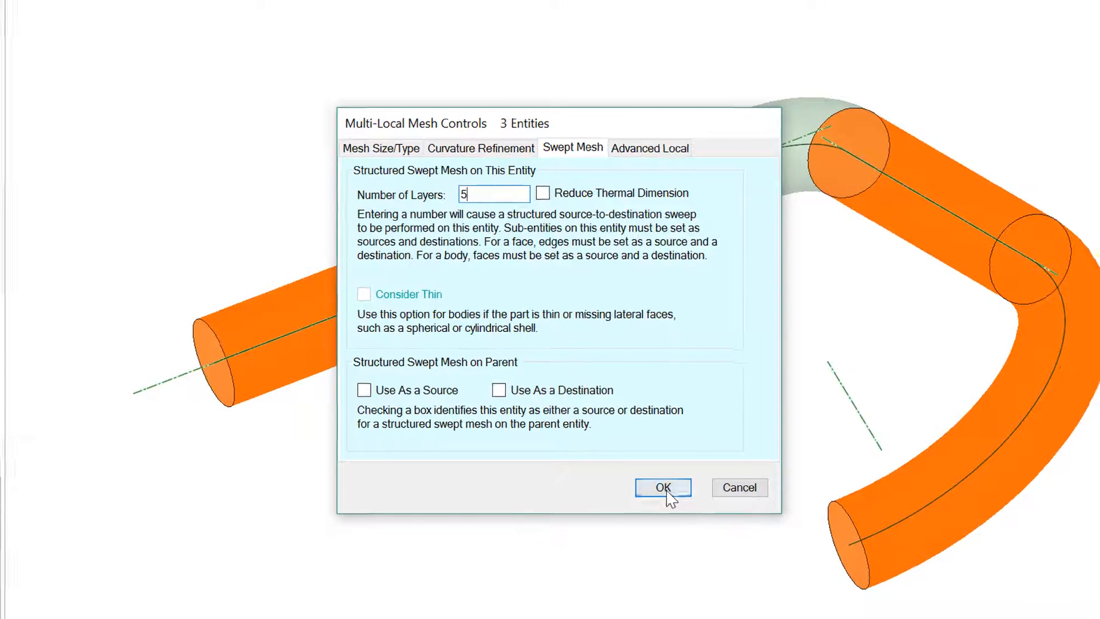
click(661, 487)
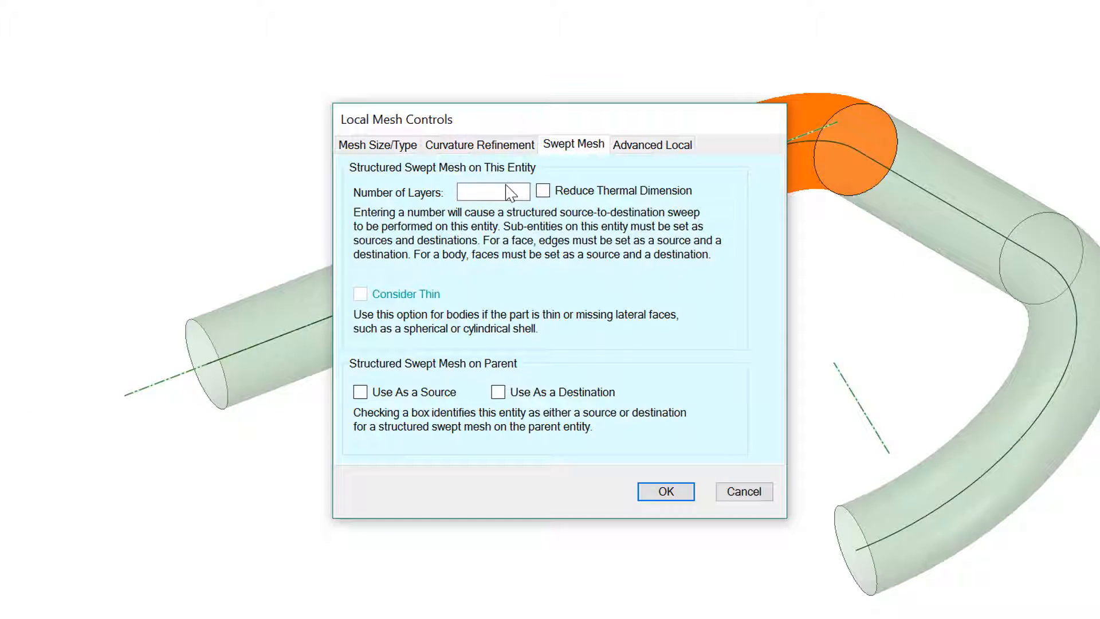
Give the first bend face a 3-layer swept mesh, adding a SweepLayers tag
text(3)
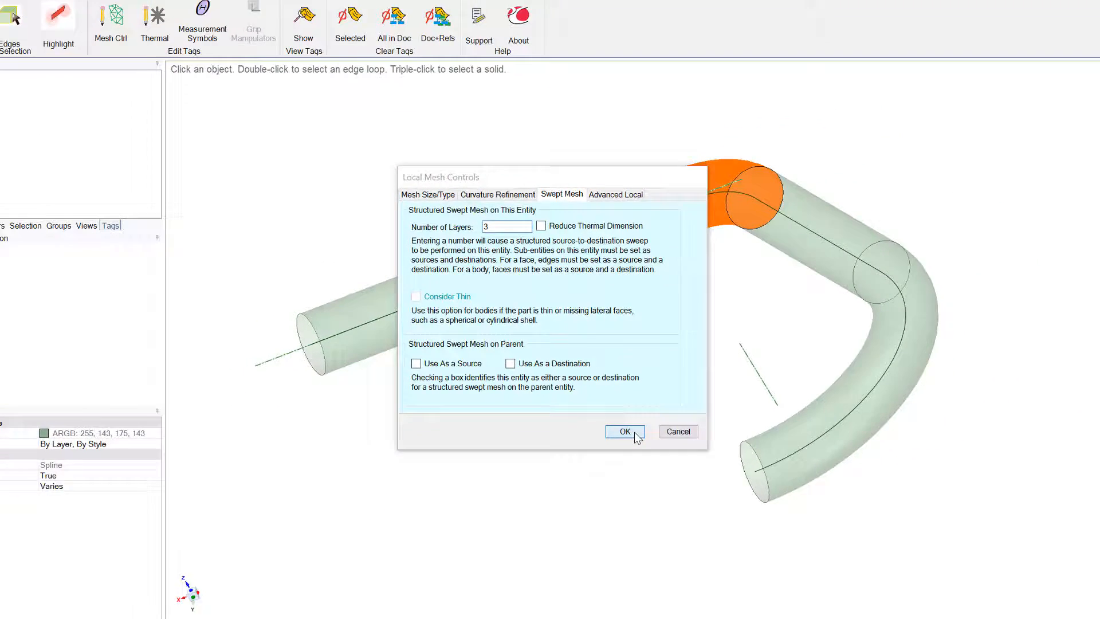
click(623, 431)
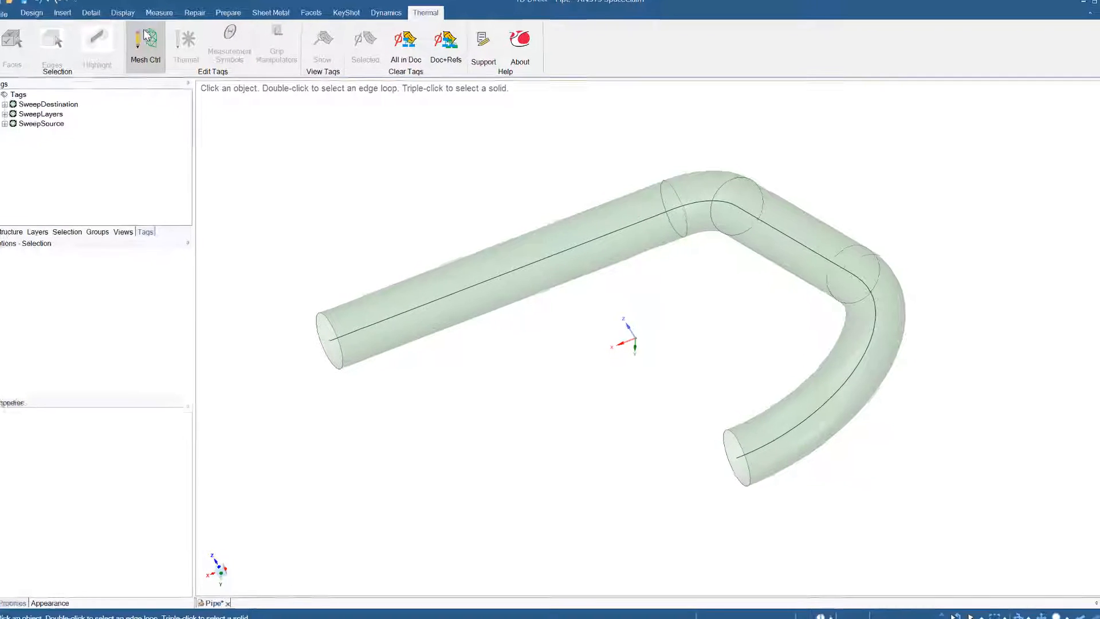
Enable curve meshing in the default mesh controls with 0.4 maximum curvature deviation
click(144, 40)
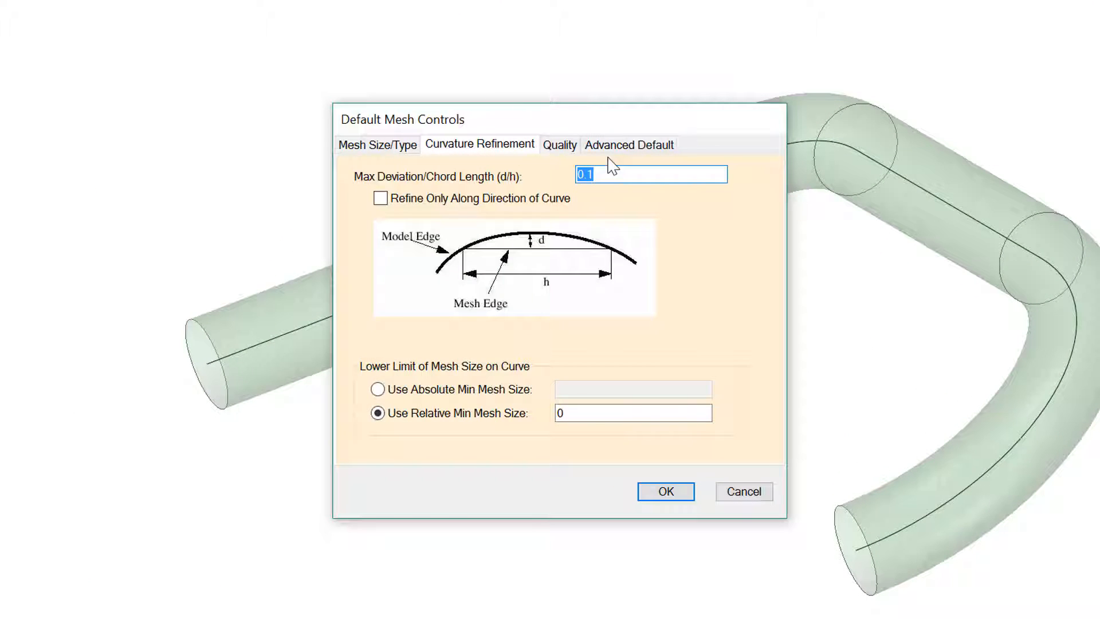
click(628, 145)
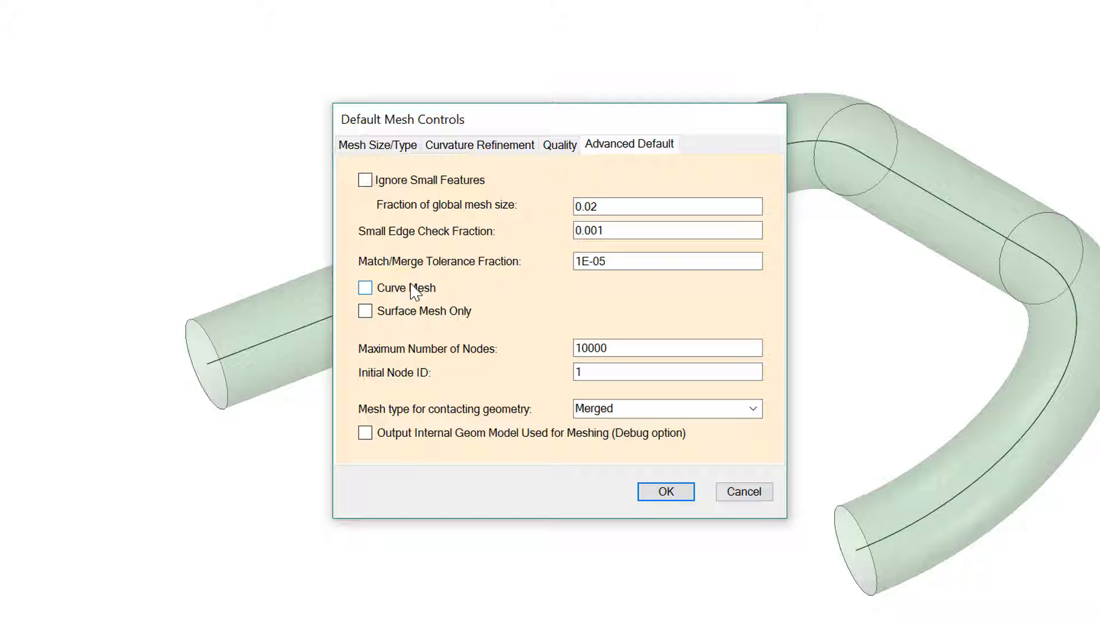
click(365, 288)
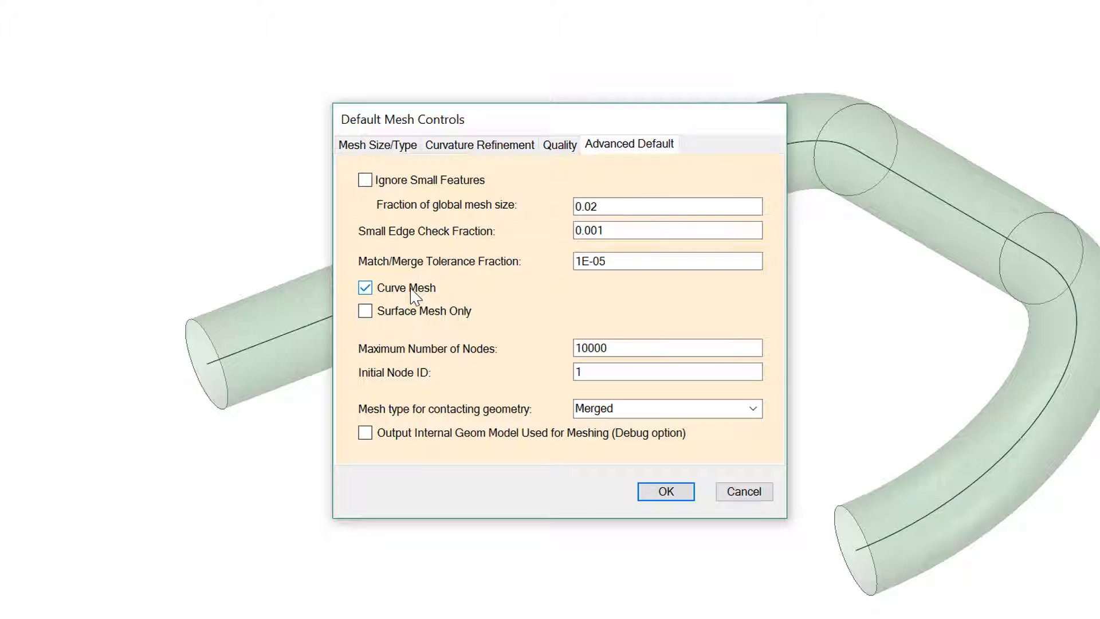
click(378, 144)
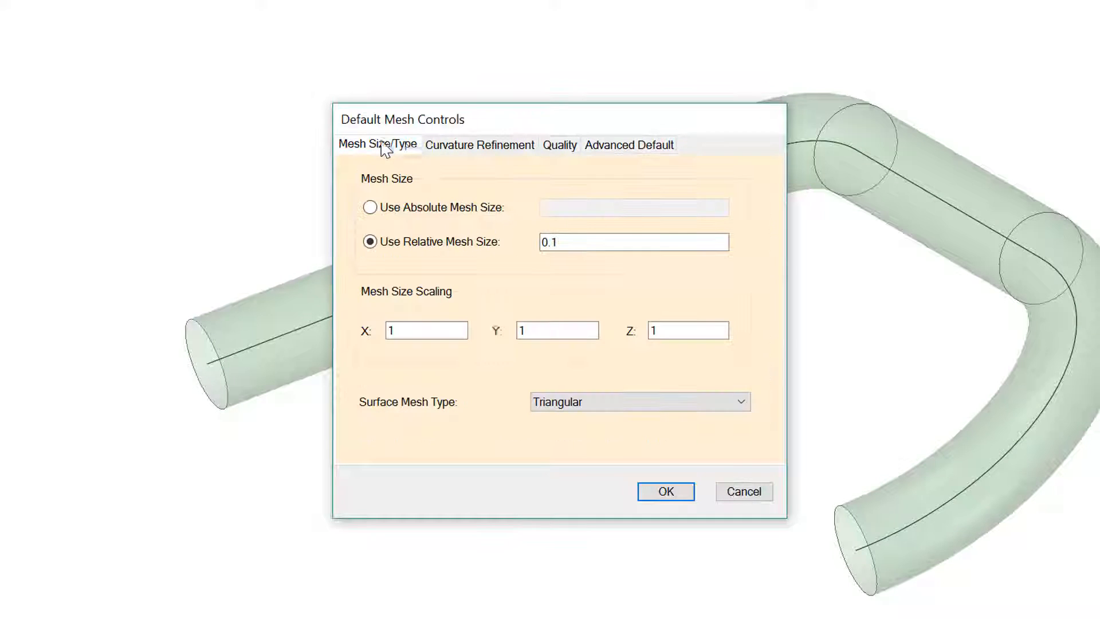
click(631, 241)
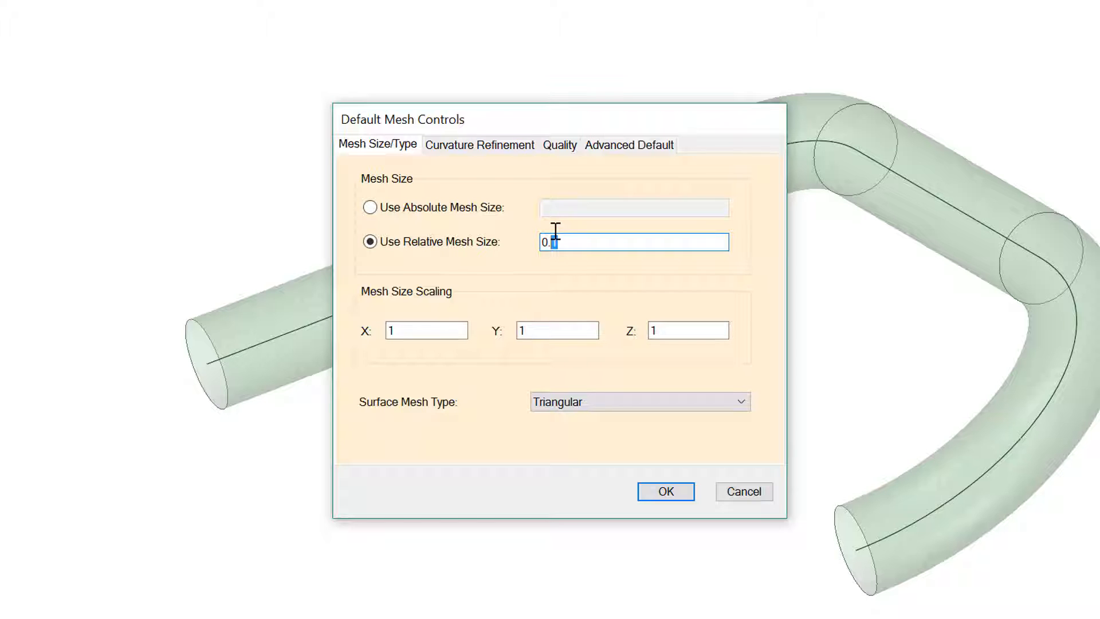
click(479, 144)
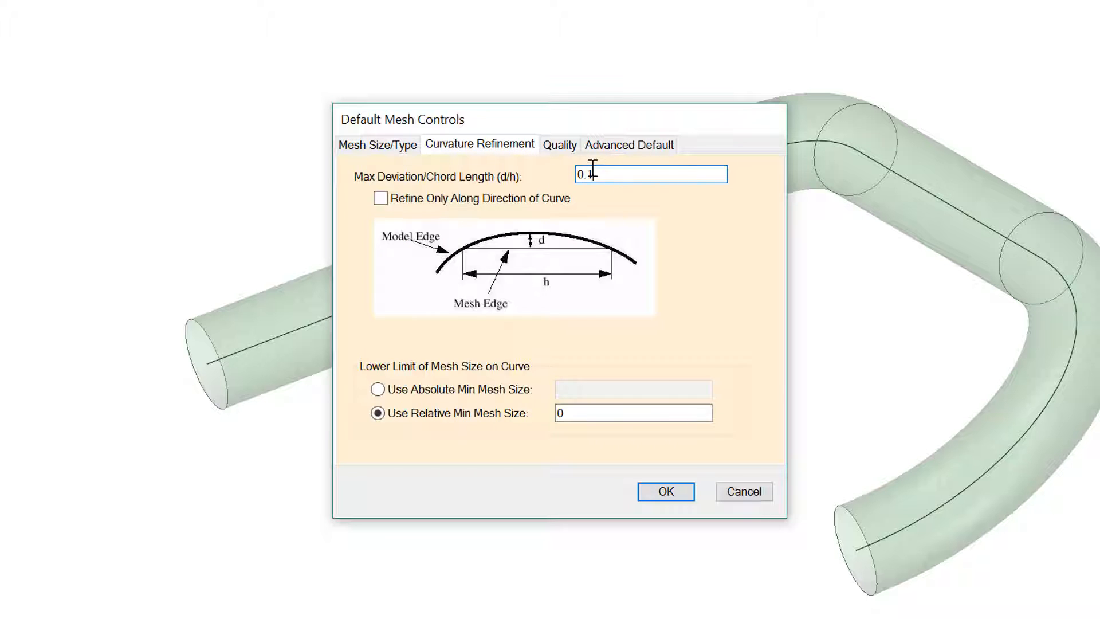
text(0.4)
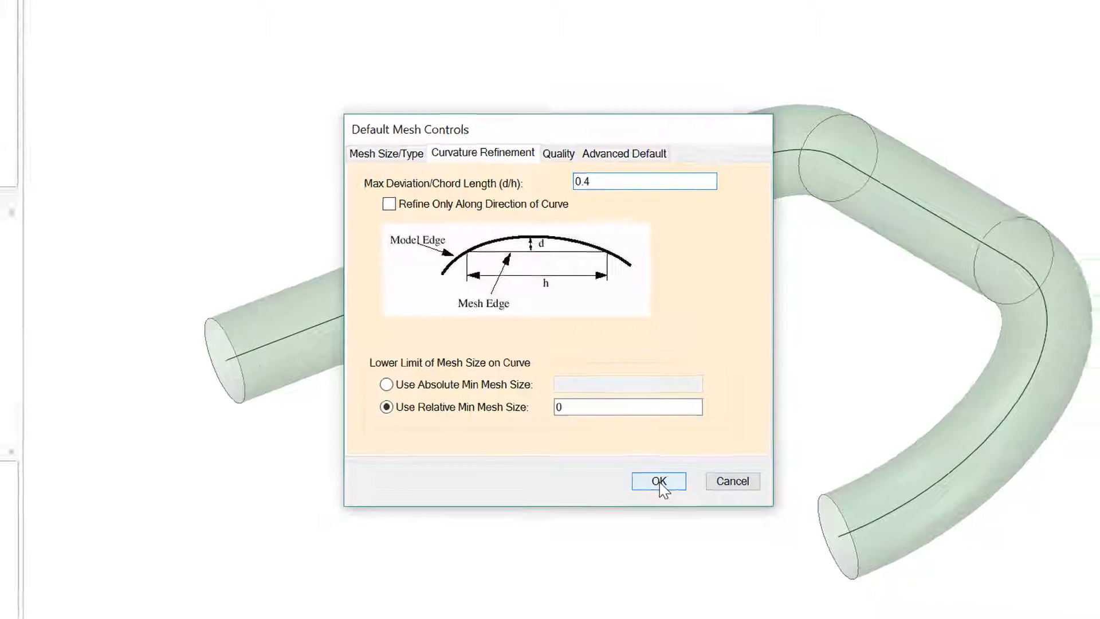
click(657, 481)
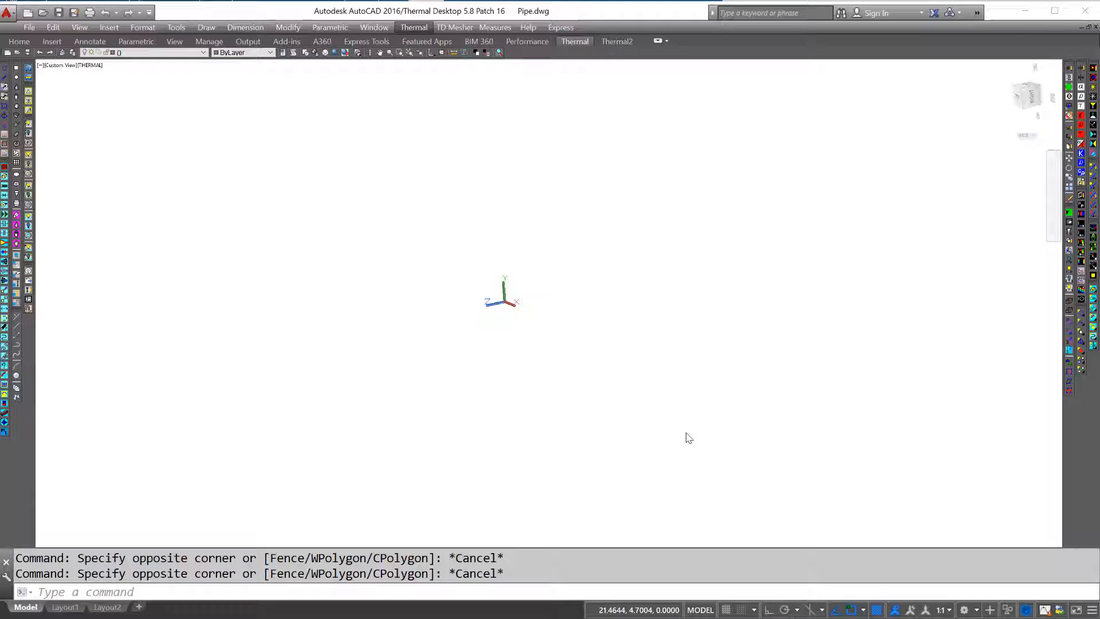
Link Pipe.scdoc into Thermal Desktop and import it as a finite element mesh
click(413, 27)
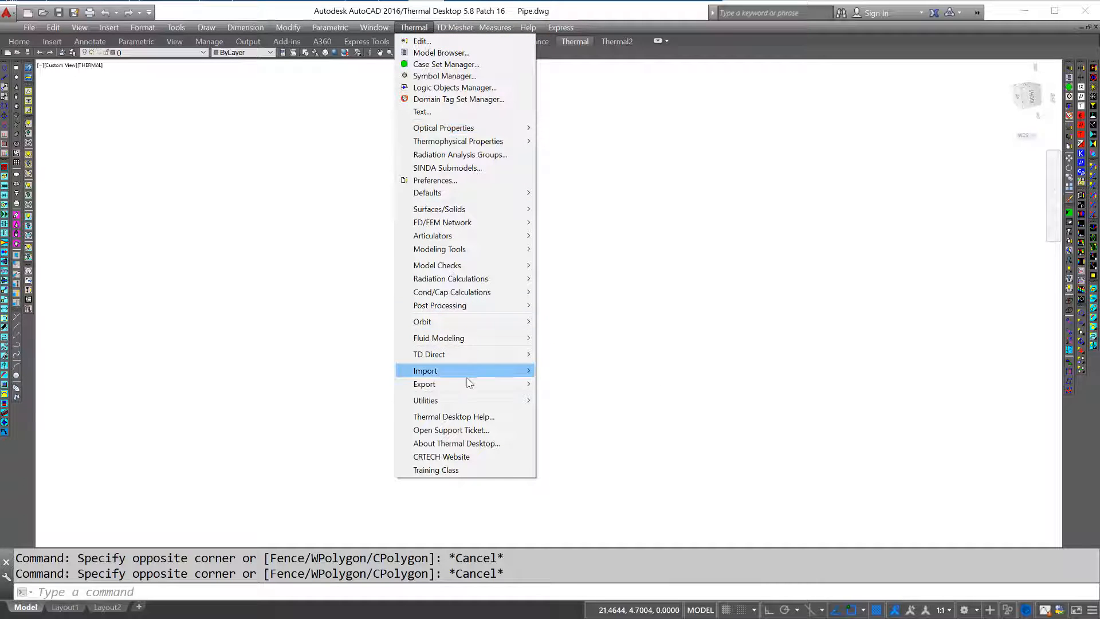
mouse_move(428, 353)
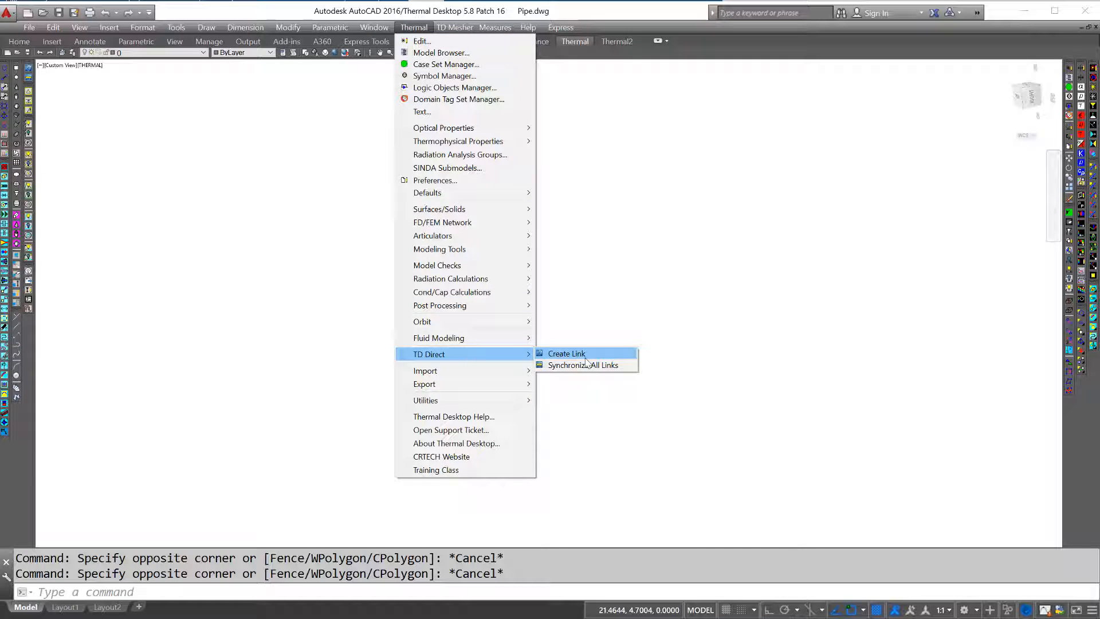
click(566, 353)
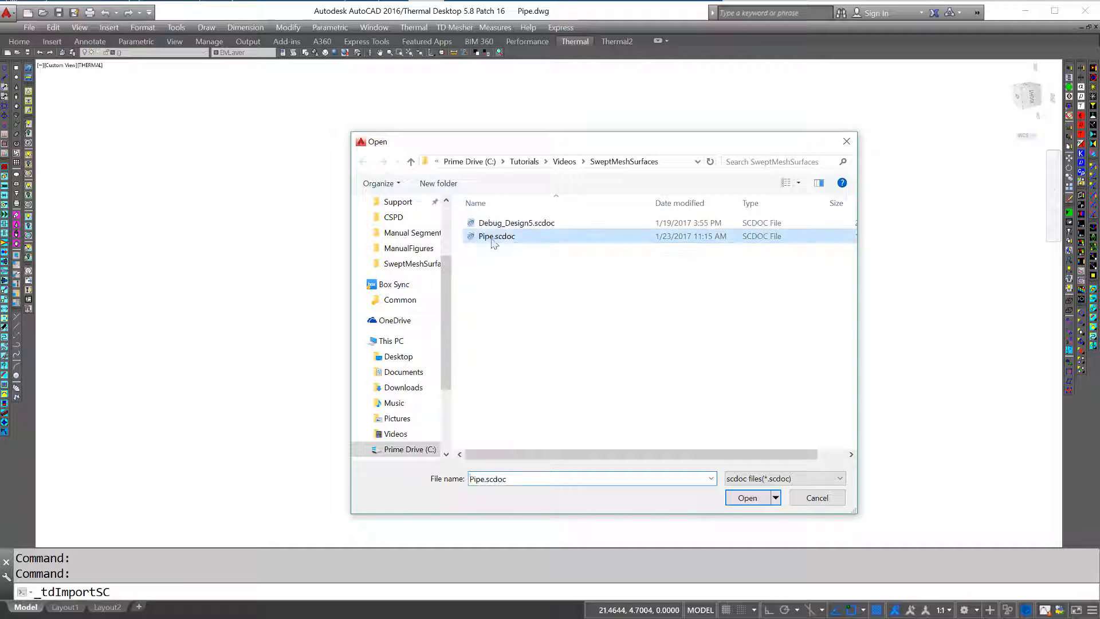
click(747, 497)
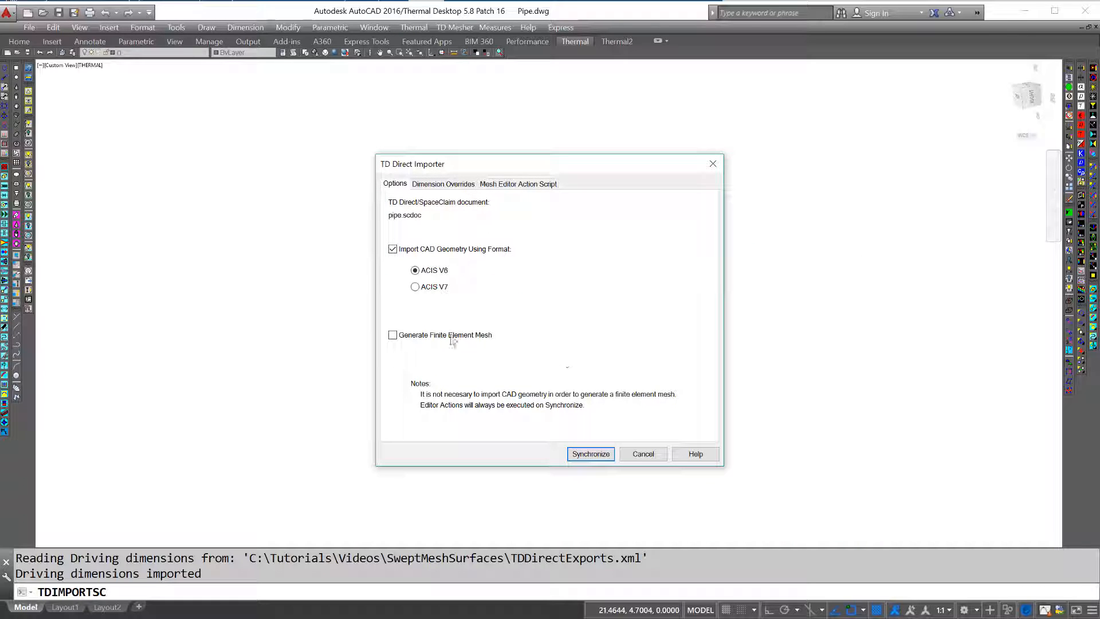
click(393, 335)
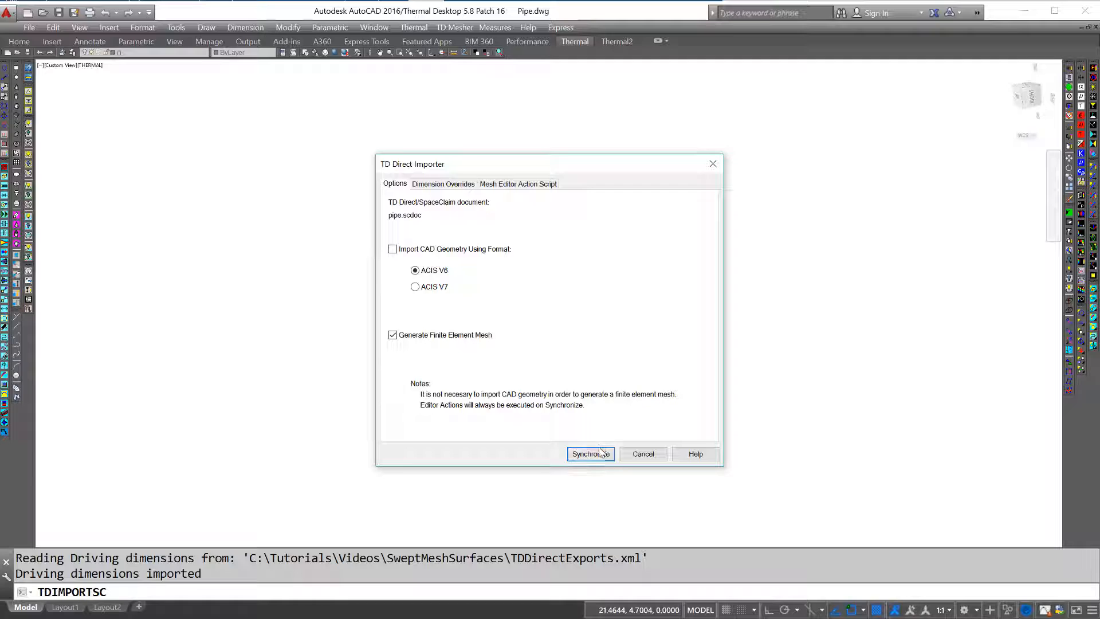
click(590, 453)
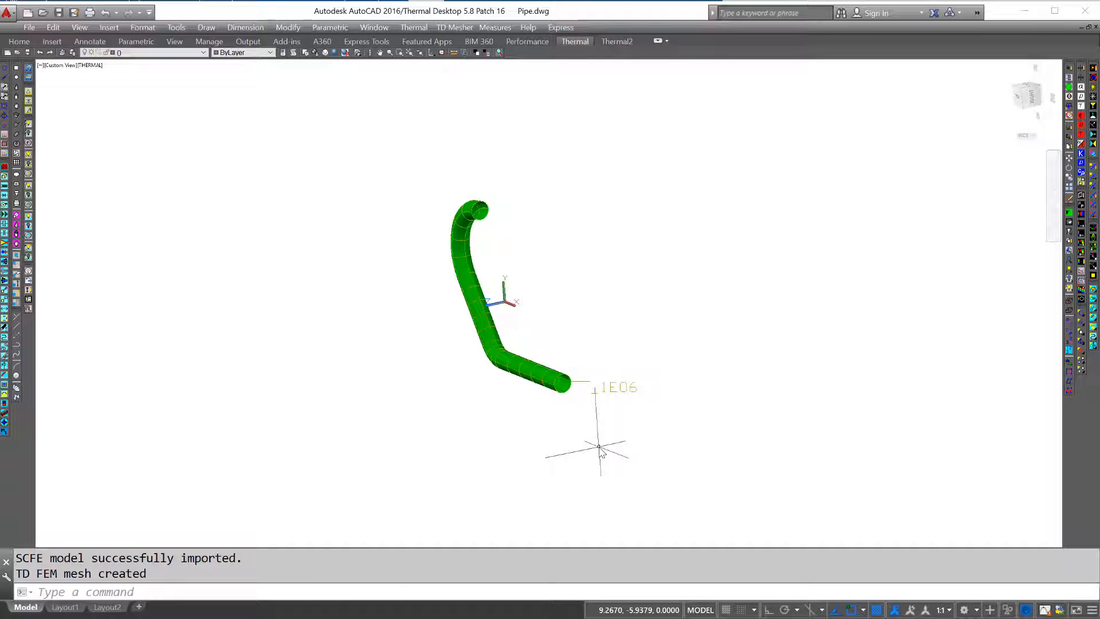
mouse_move(369, 70)
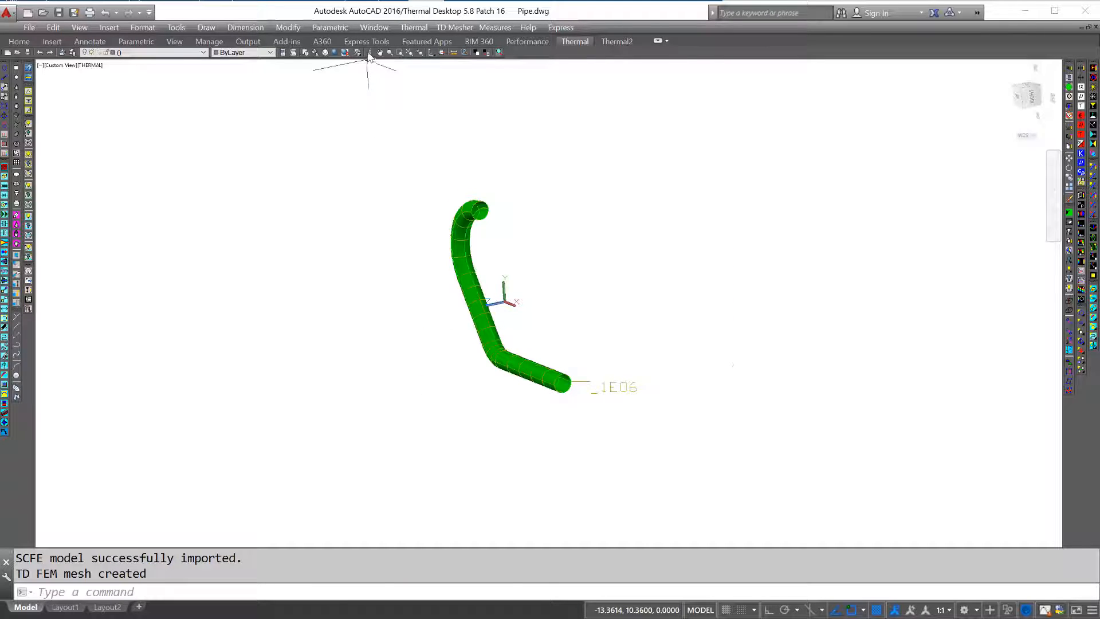